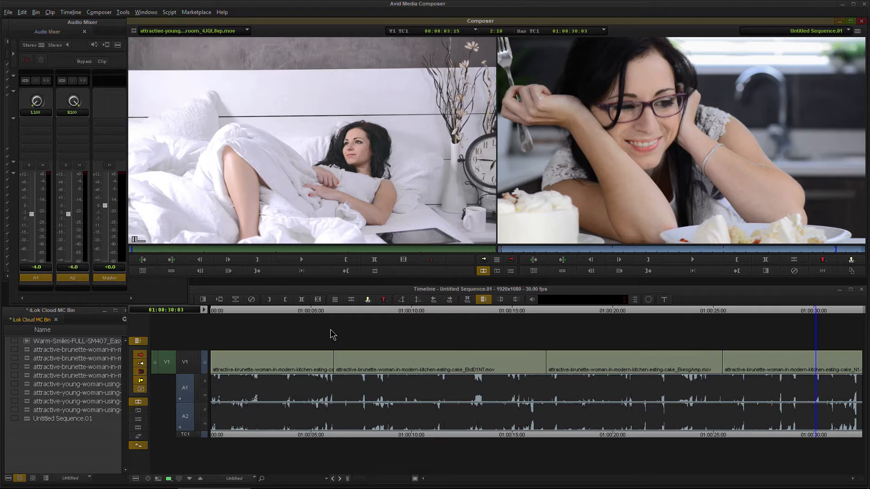
pyautogui.moveTo(305, 432)
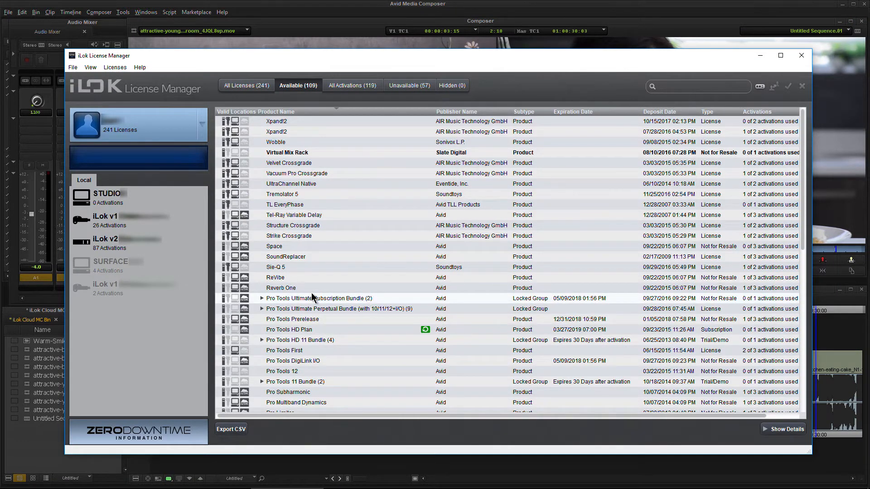
# Scroll the Available list and select Pro Compressor to see its 0 of 3 activations
pyautogui.scroll(-3)
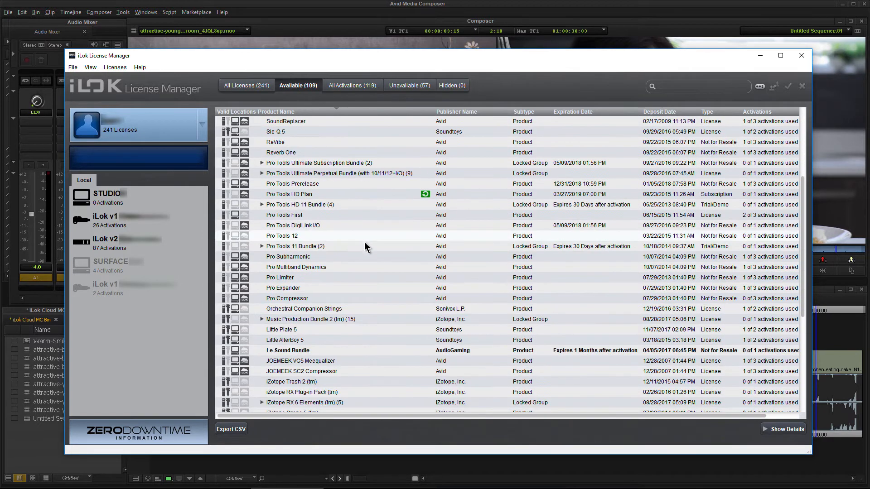
pyautogui.moveTo(315, 299)
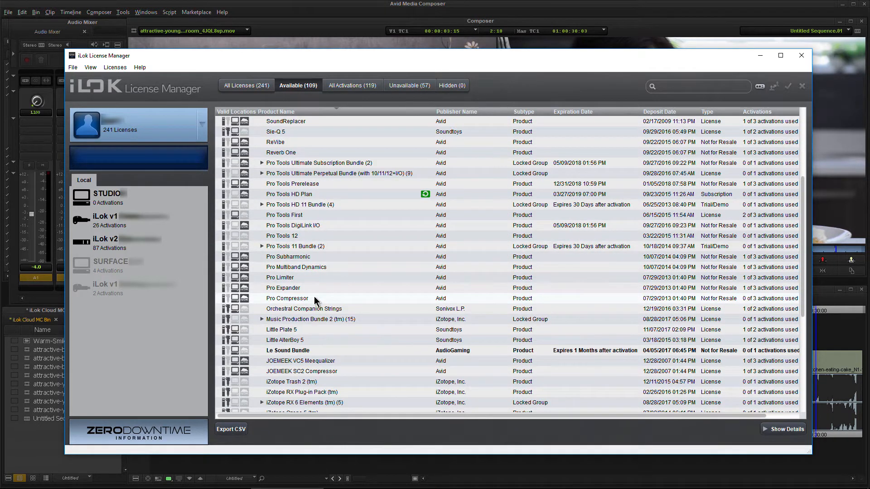
pyautogui.moveTo(739, 306)
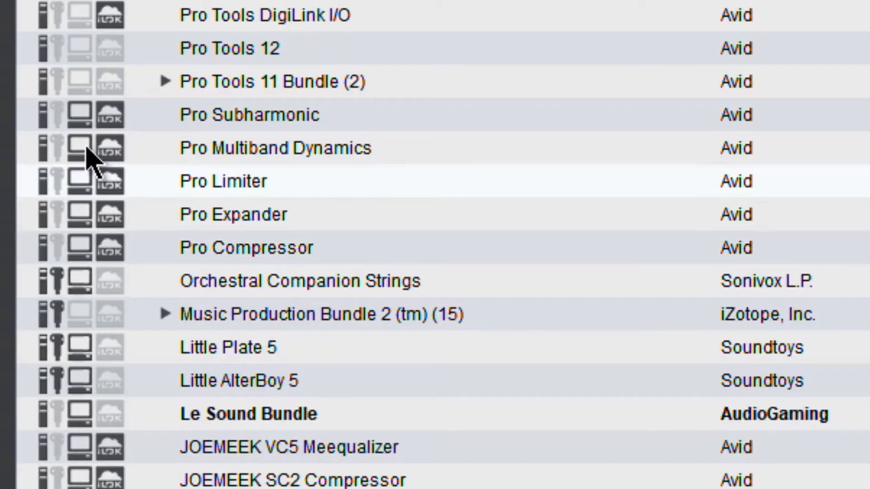
pyautogui.moveTo(189, 255)
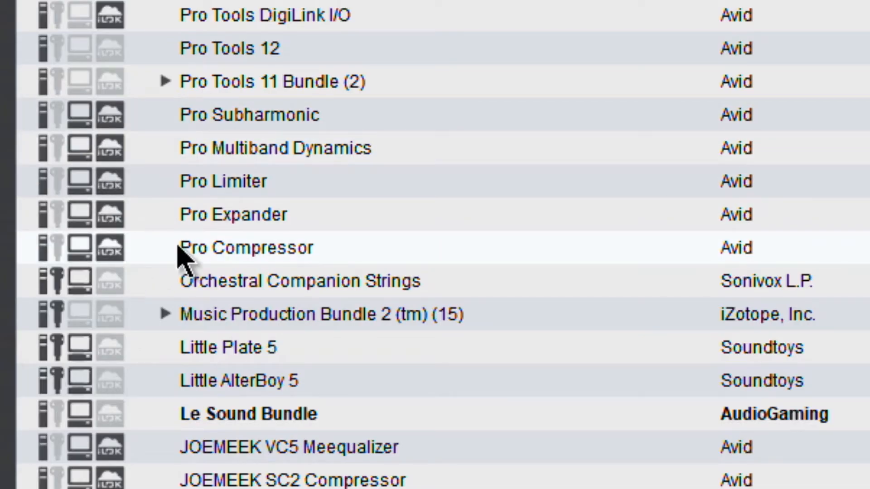
pyautogui.click(287, 299)
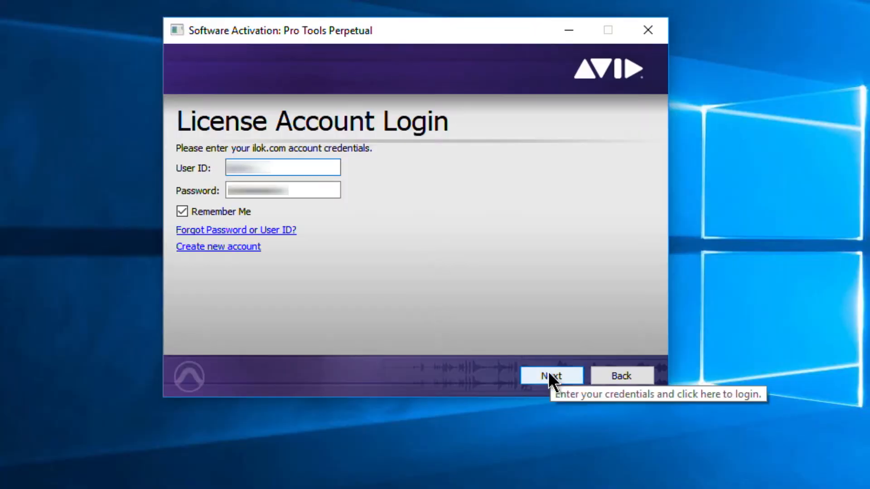
# Submit the entered iLok account credentials with Next
pyautogui.click(550, 375)
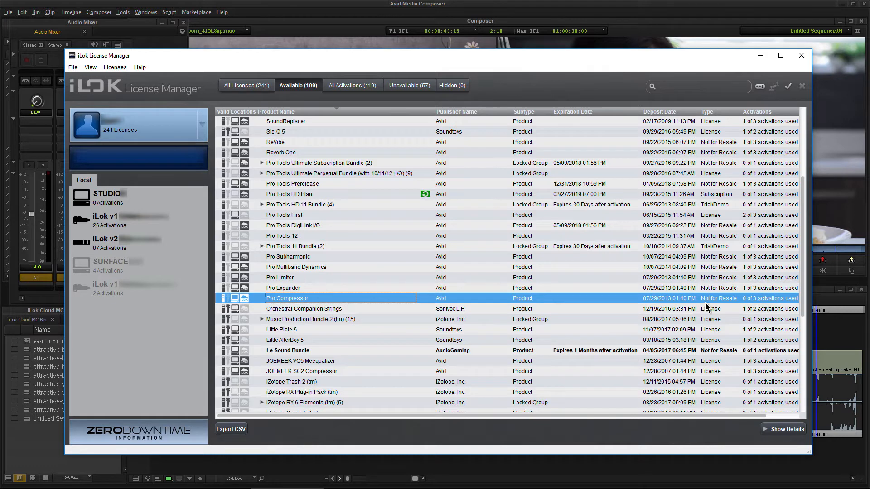
pyautogui.moveTo(311, 305)
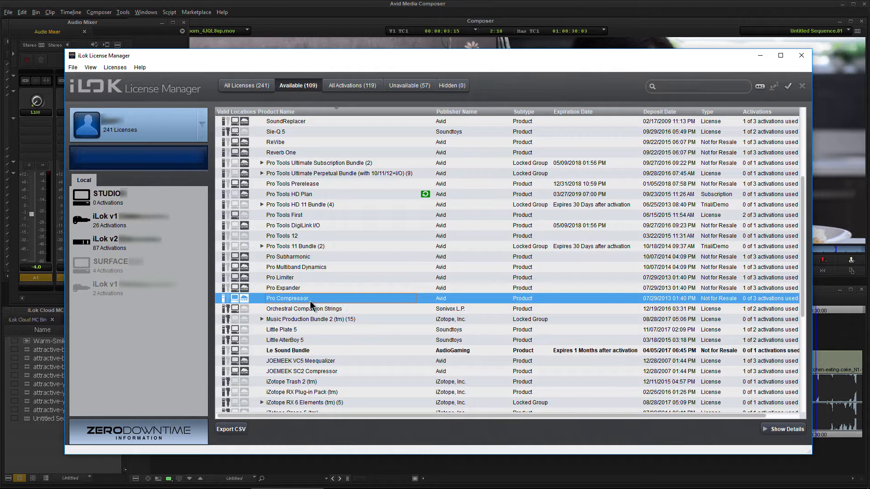
pyautogui.scroll(3)
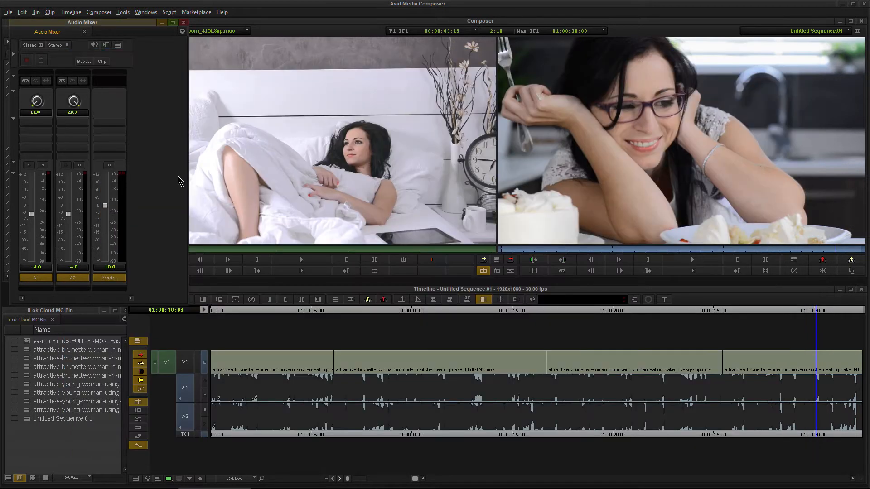
# Insert Pro Compressor (stereo) from Stereo Dynamics on the Master channel's insert
pyautogui.click(109, 121)
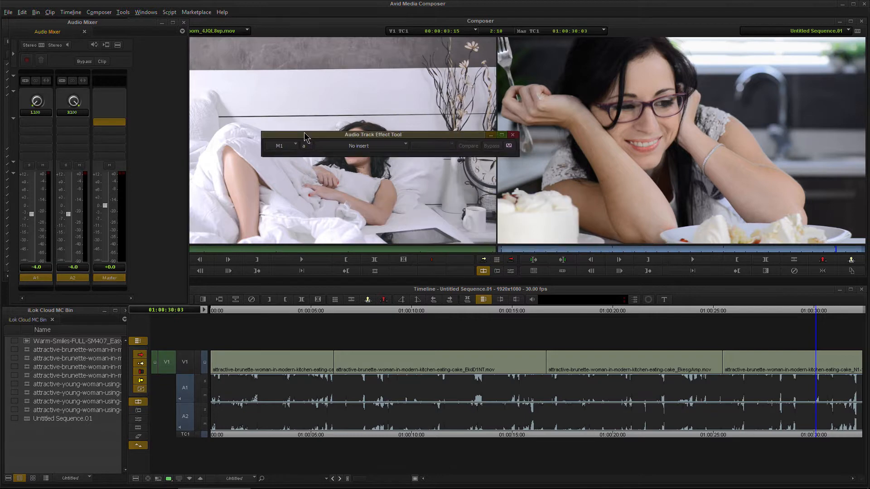
pyautogui.click(355, 145)
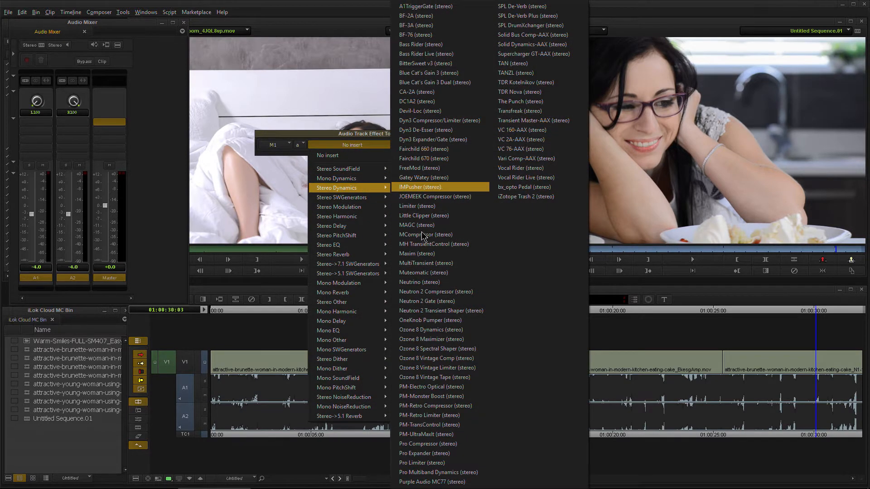
pyautogui.moveTo(427, 444)
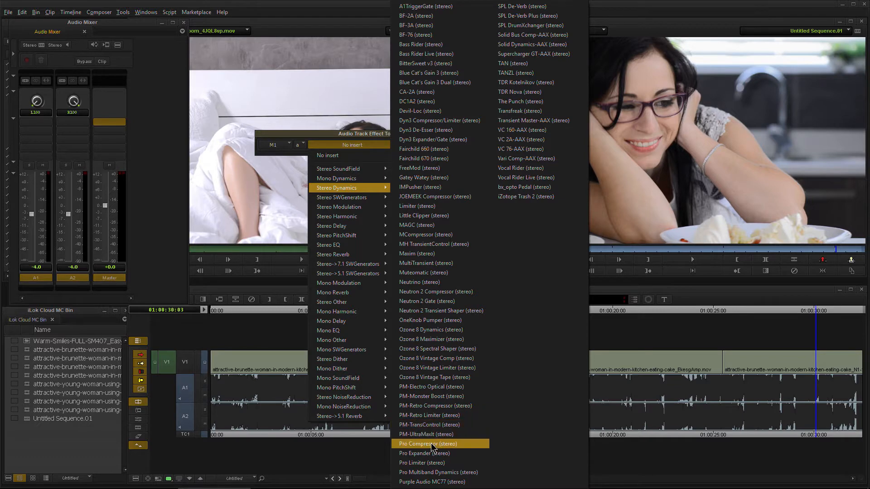
pyautogui.click(428, 444)
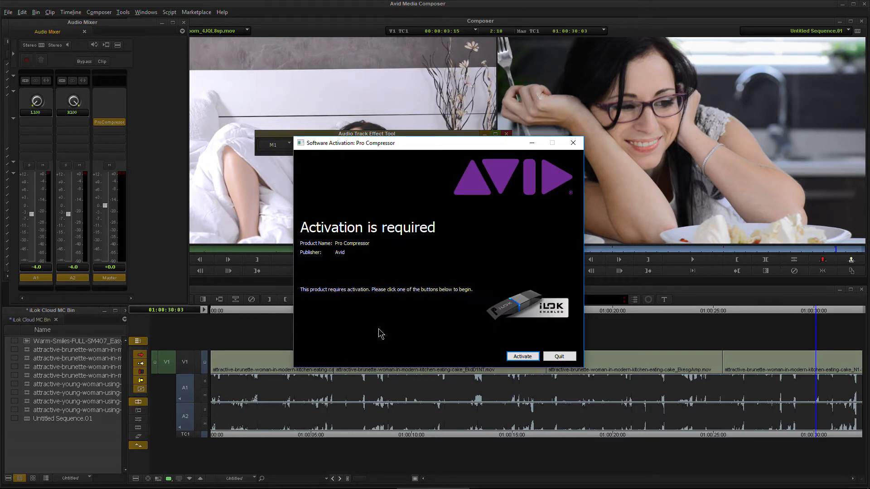
pyautogui.moveTo(406, 339)
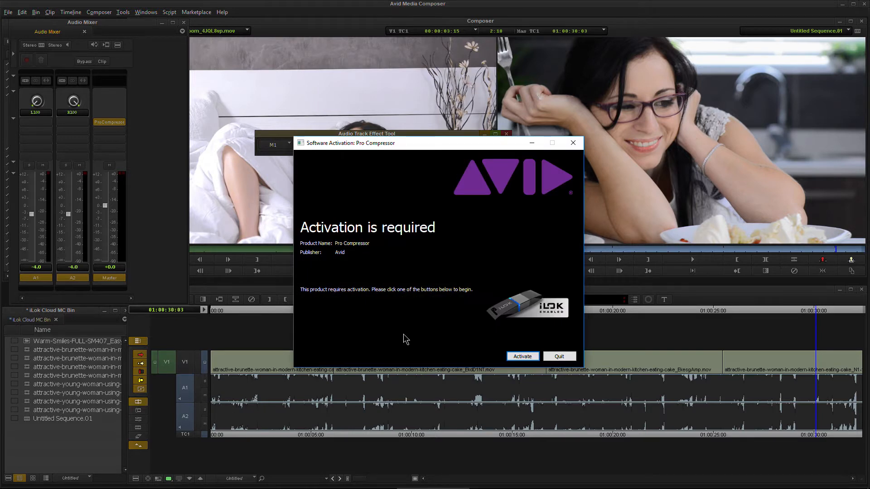
# Choose Activate for Pro Compressor and submit the iLok License Account Login
pyautogui.click(521, 356)
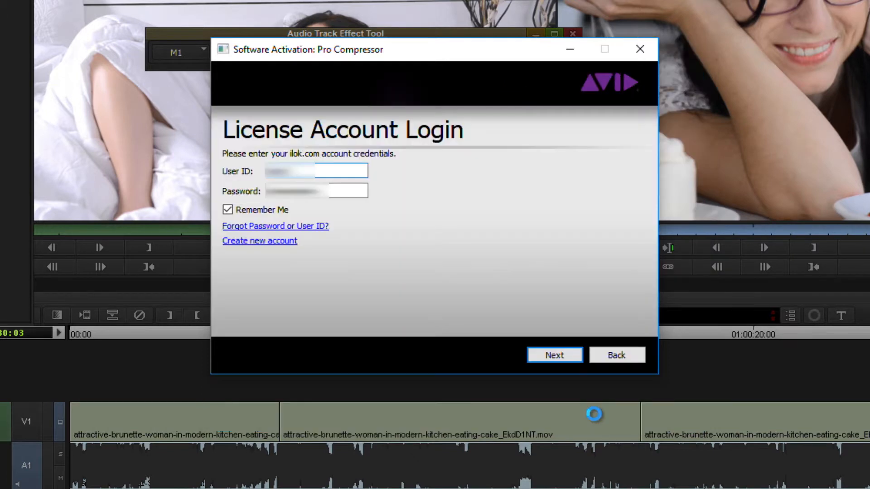
pyautogui.moveTo(459, 280)
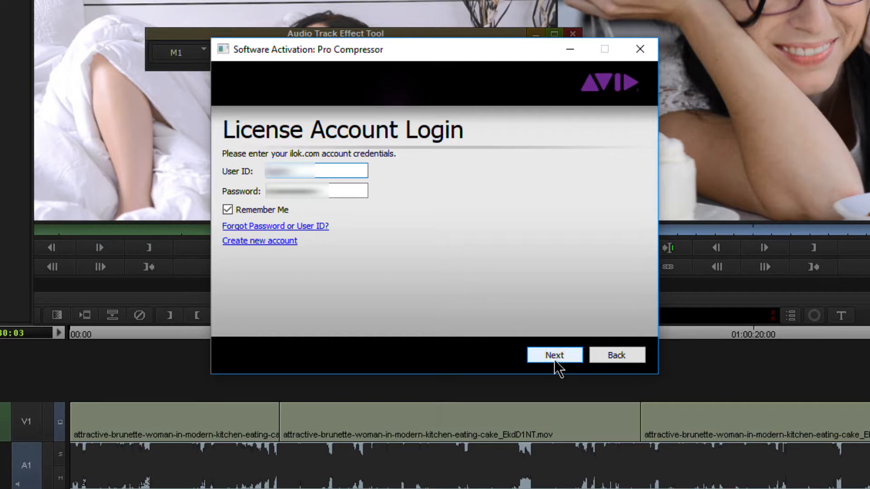
pyautogui.click(554, 355)
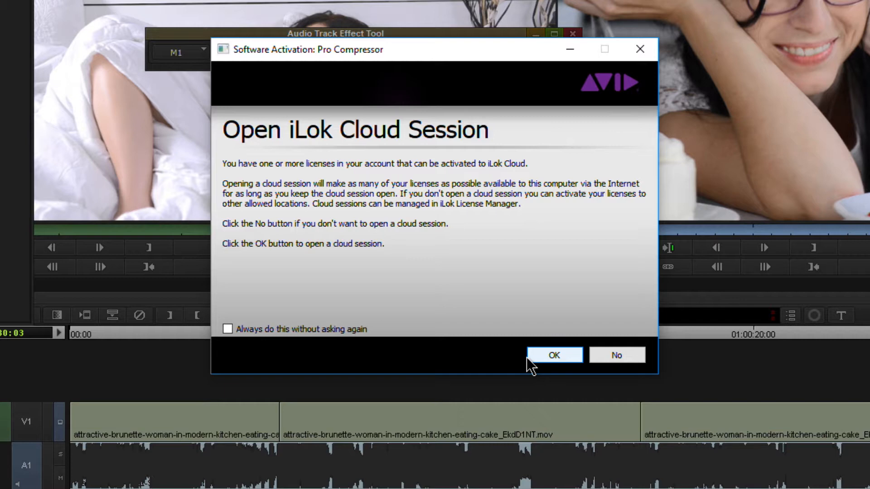
pyautogui.moveTo(616, 356)
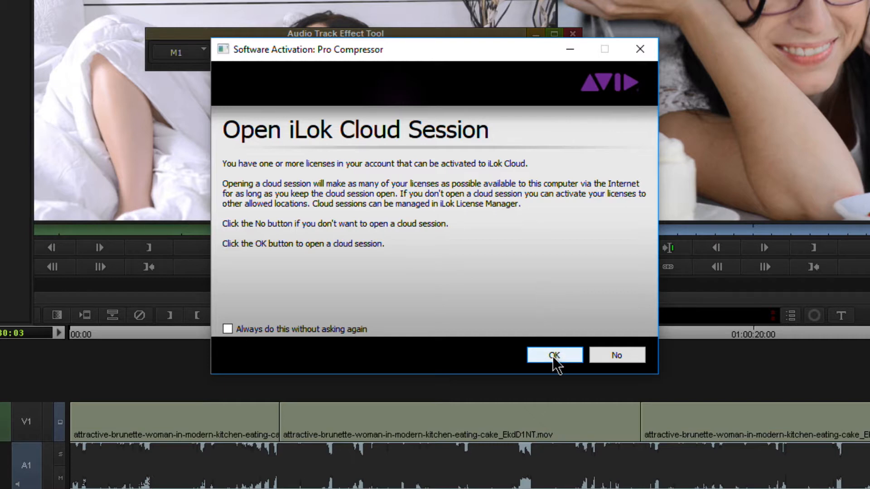
# Confirm opening the iLok Cloud session with OK
pyautogui.click(554, 355)
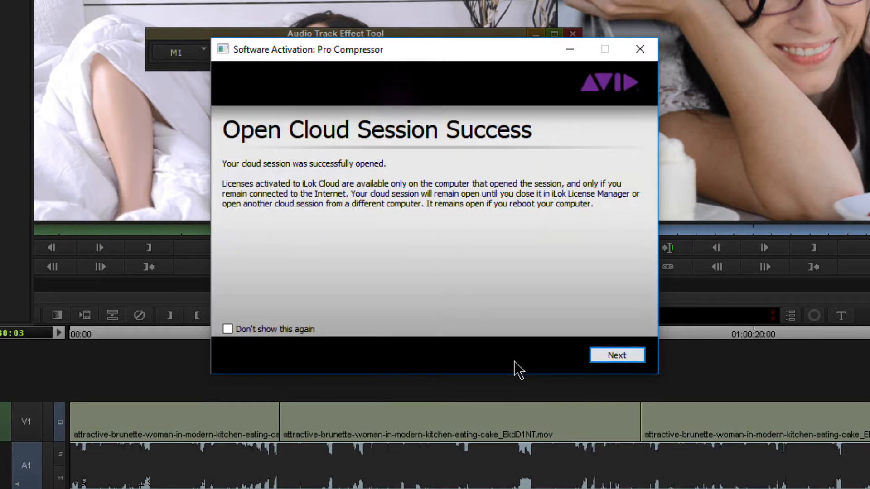
pyautogui.moveTo(489, 332)
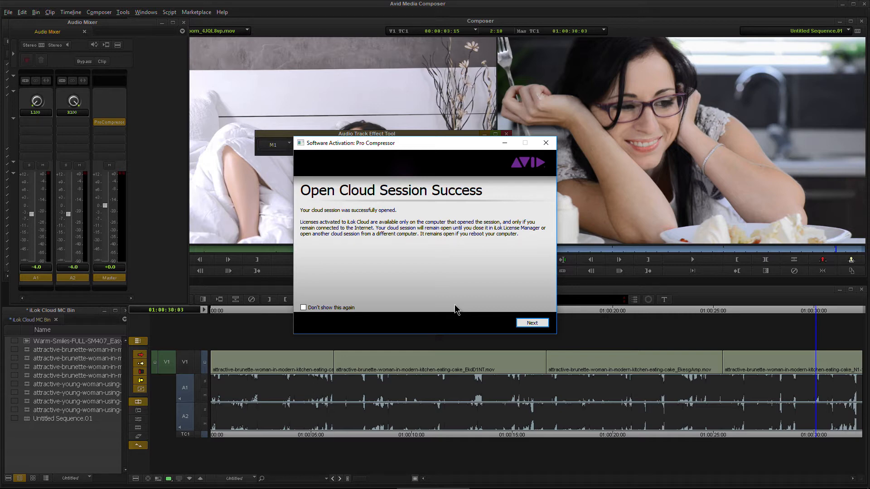
pyautogui.moveTo(440, 299)
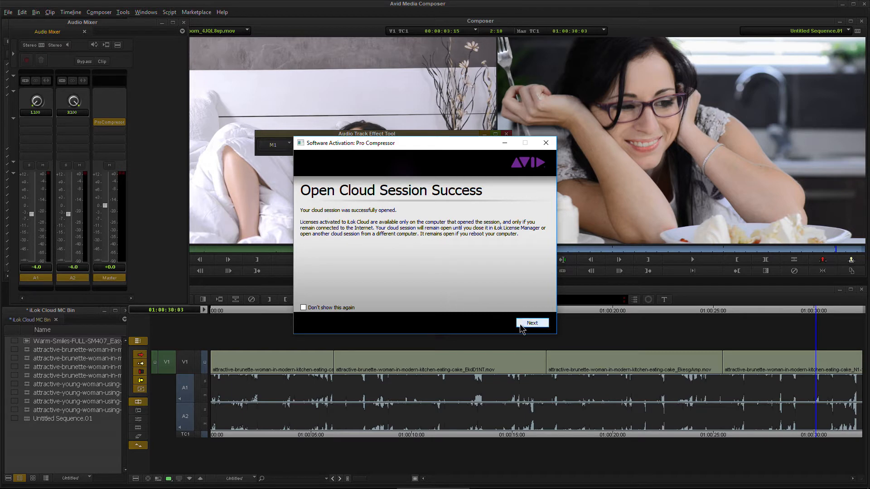
# Confirm the Open Cloud Session Success page so Pro Compressor loads in the Effect Tool
pyautogui.click(531, 323)
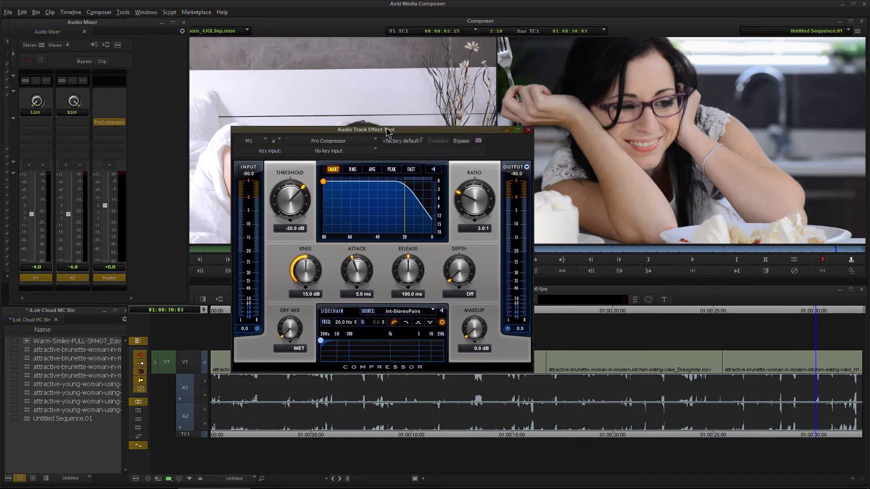
pyautogui.moveTo(371, 92)
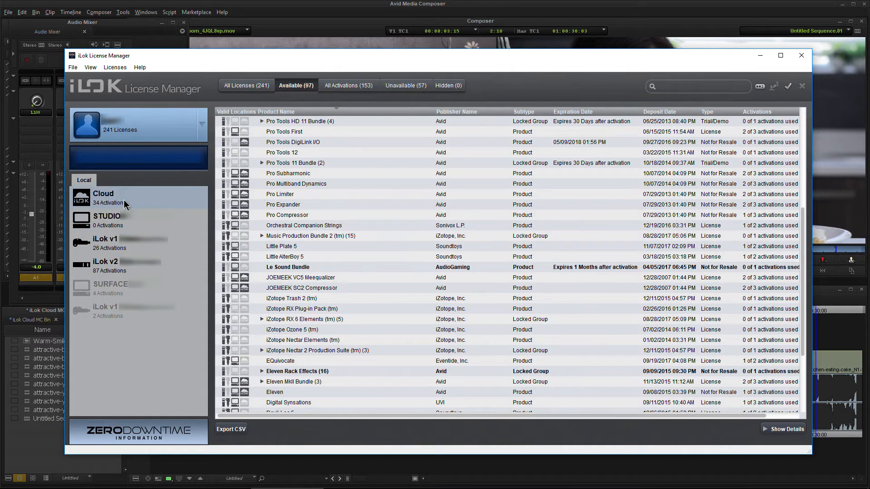
# Select Cloud to list its licenses, then dismiss the Close Cloud Session menu unused
pyautogui.click(139, 198)
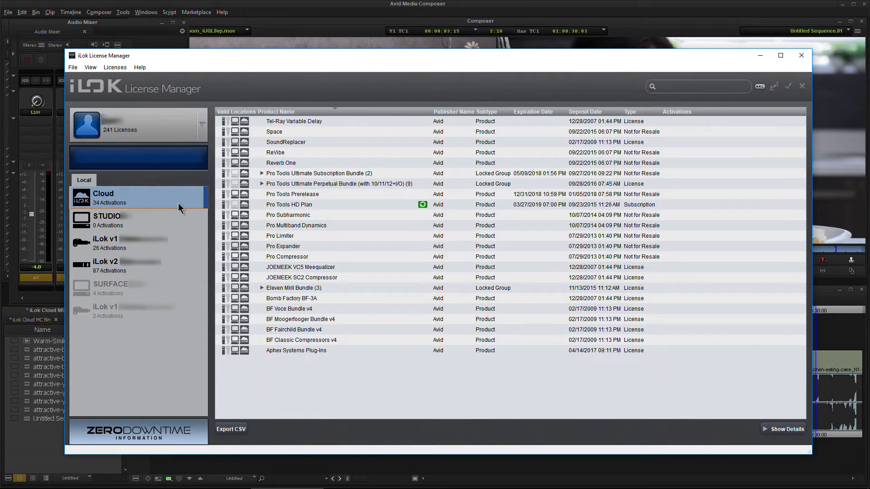
pyautogui.moveTo(277, 271)
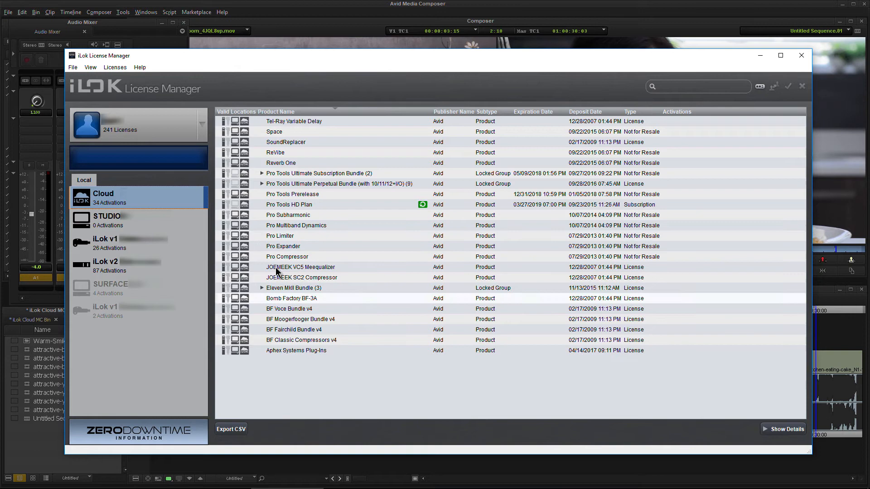
pyautogui.moveTo(315, 302)
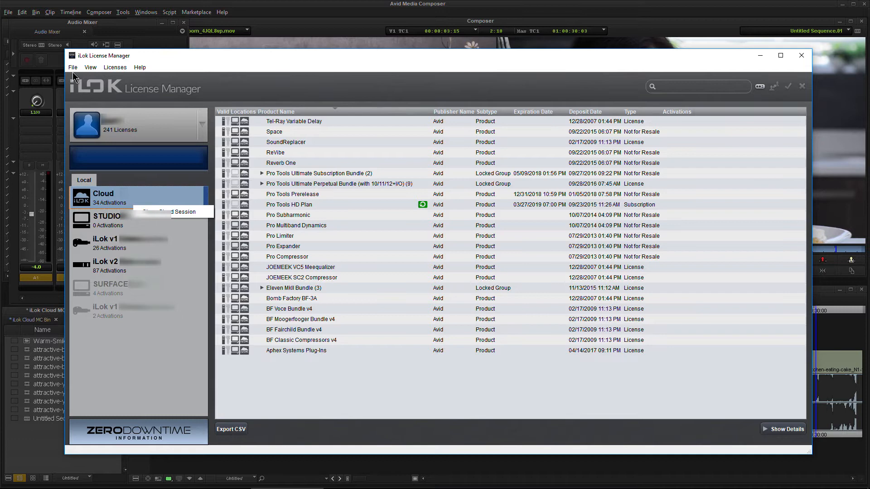
pyautogui.click(73, 67)
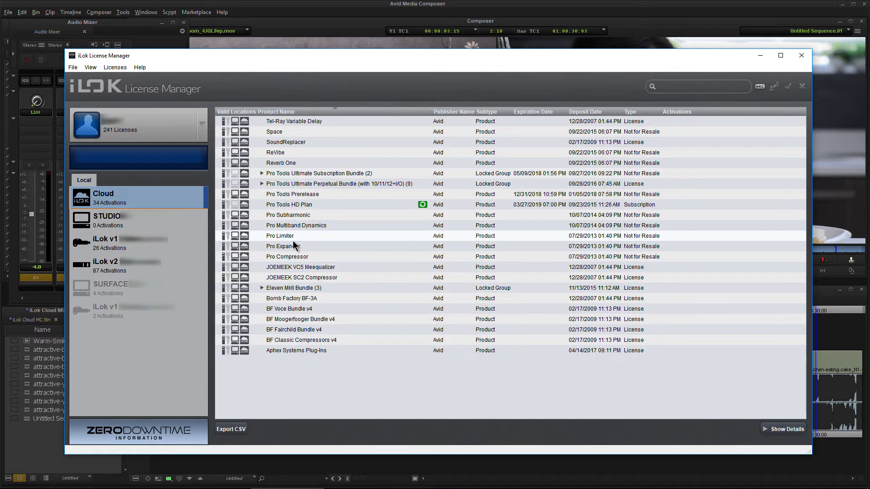
pyautogui.moveTo(294, 166)
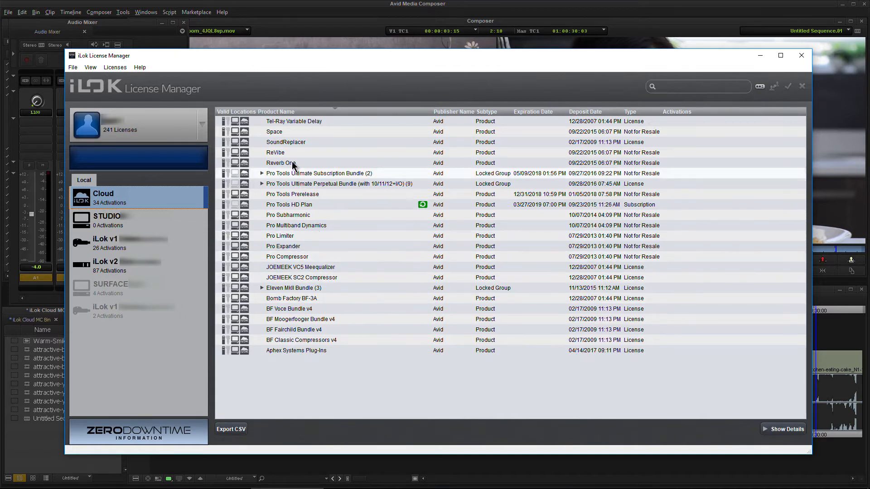
pyautogui.moveTo(313, 369)
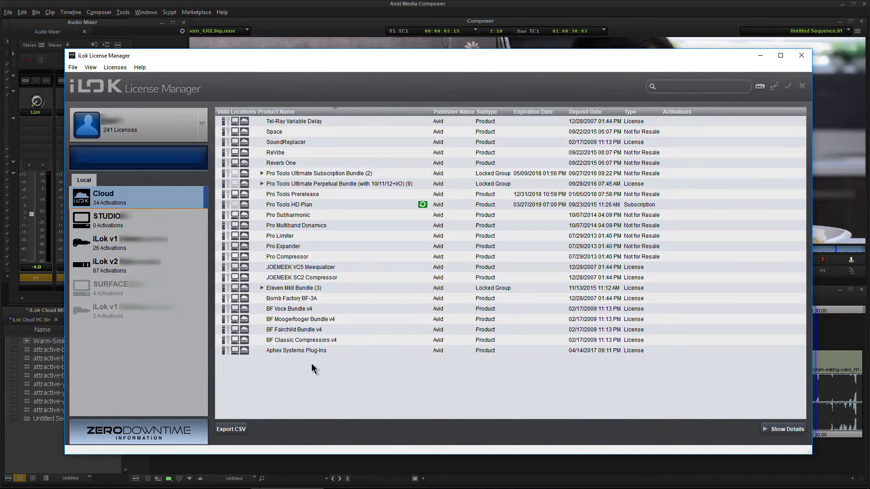
pyautogui.moveTo(287, 18)
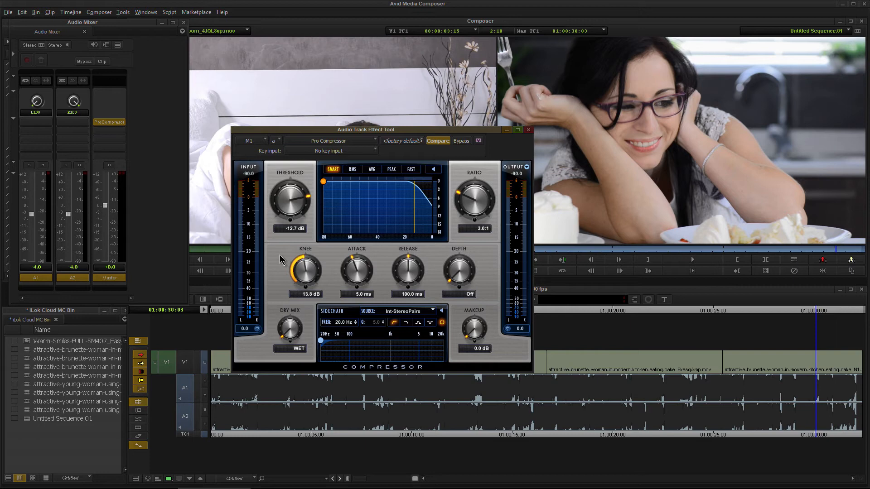
pyautogui.moveTo(658, 317)
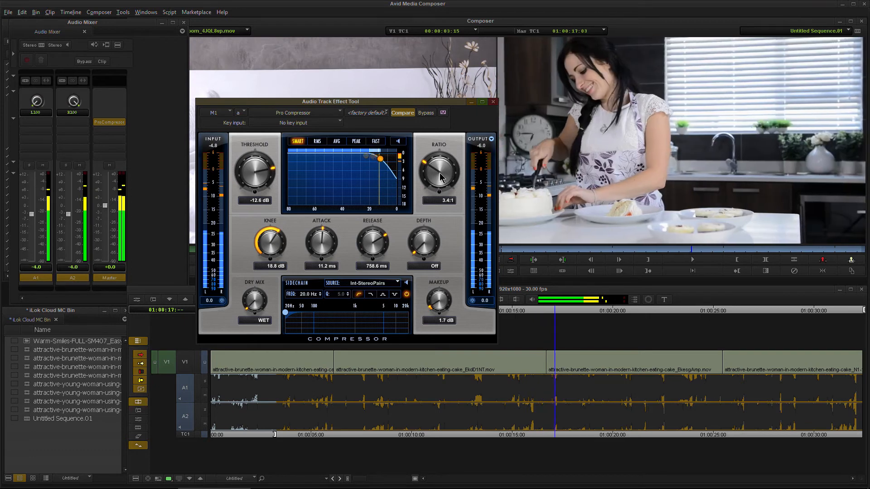
# Retune Pro Compressor's ratio, threshold, knee and makeup gain (1.2 dB) during playback
pyautogui.moveTo(329, 101); pyautogui.dragTo(294, 106)
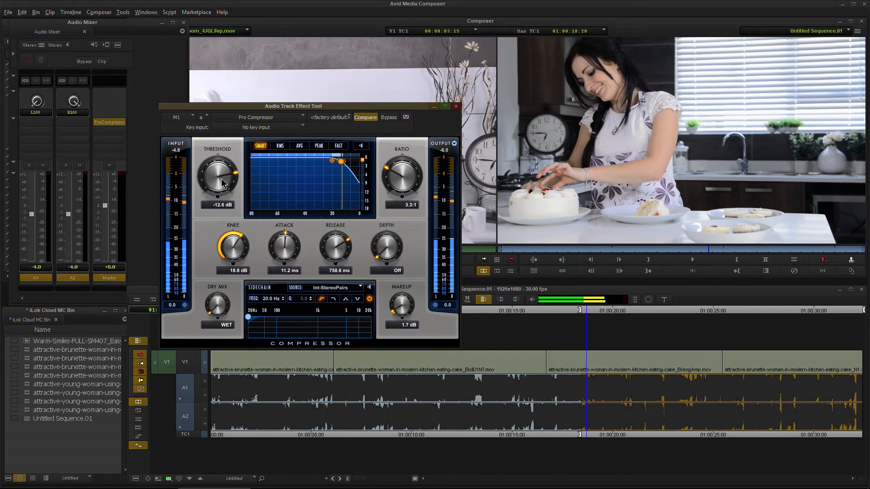
pyautogui.moveTo(216, 176); pyautogui.dragTo(217, 183)
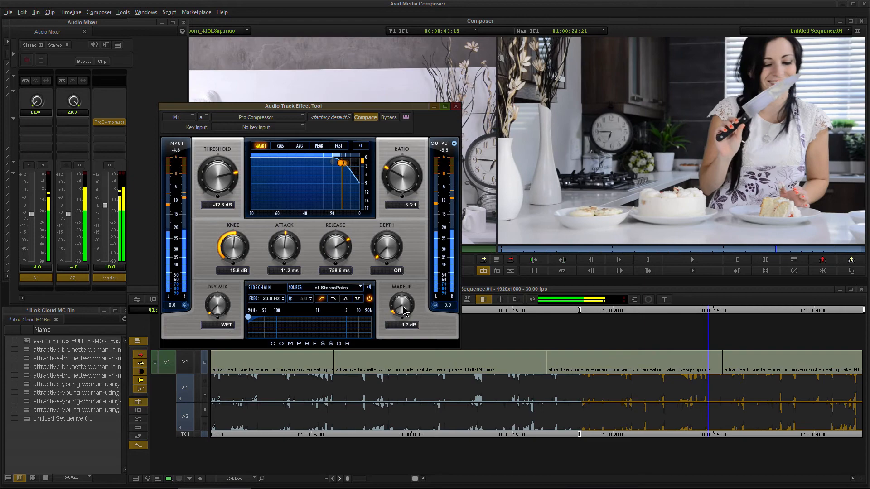
pyautogui.moveTo(218, 166); pyautogui.dragTo(218, 178)
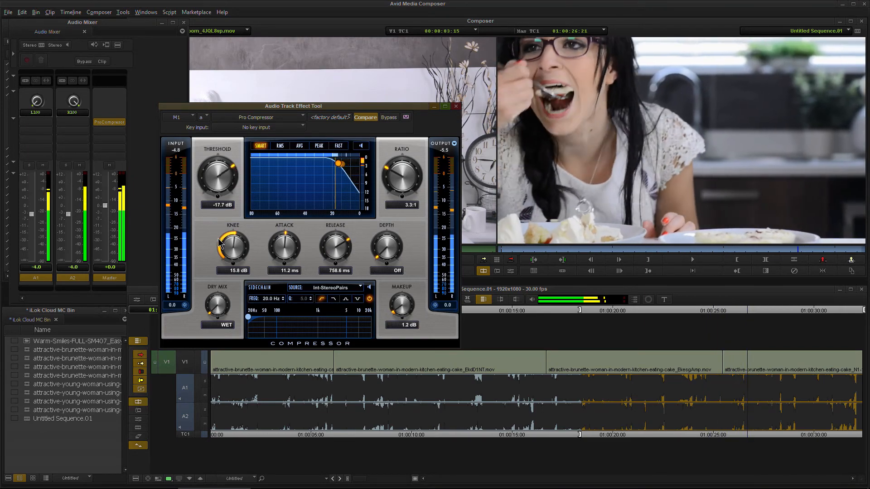
pyautogui.moveTo(218, 166); pyautogui.dragTo(217, 189)
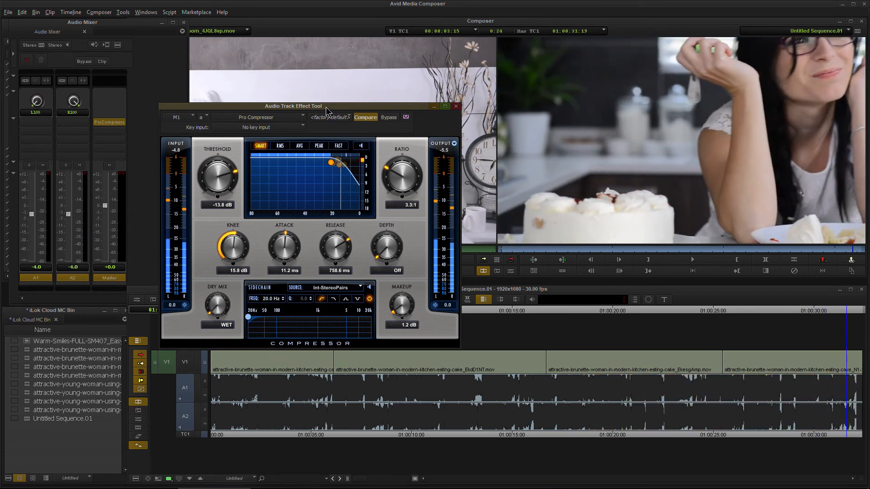
pyautogui.moveTo(294, 106); pyautogui.dragTo(482, 107)
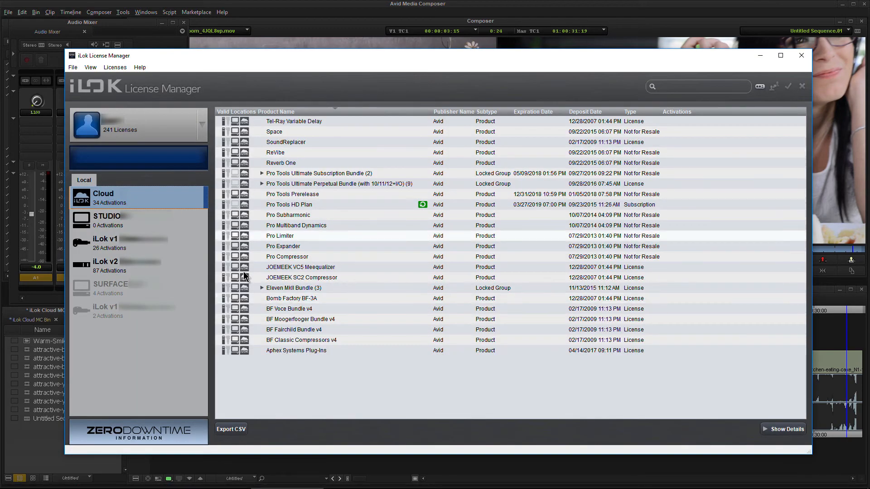
pyautogui.moveTo(317, 329)
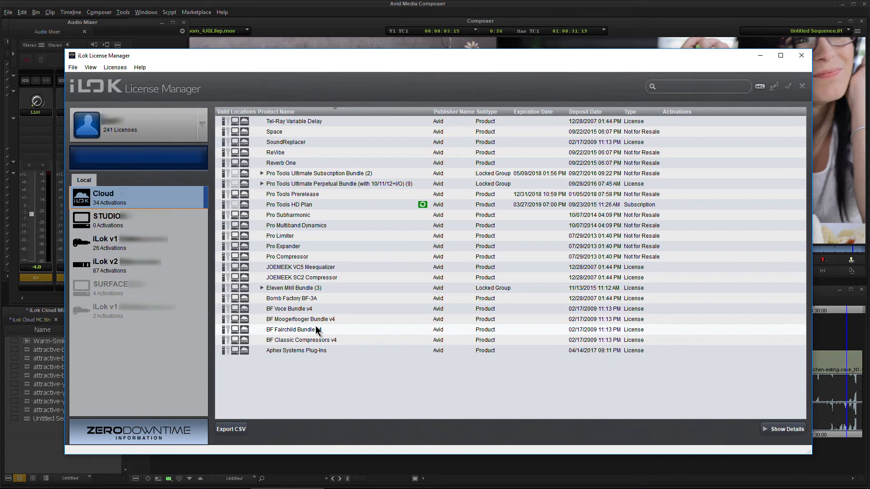
pyautogui.moveTo(339, 339)
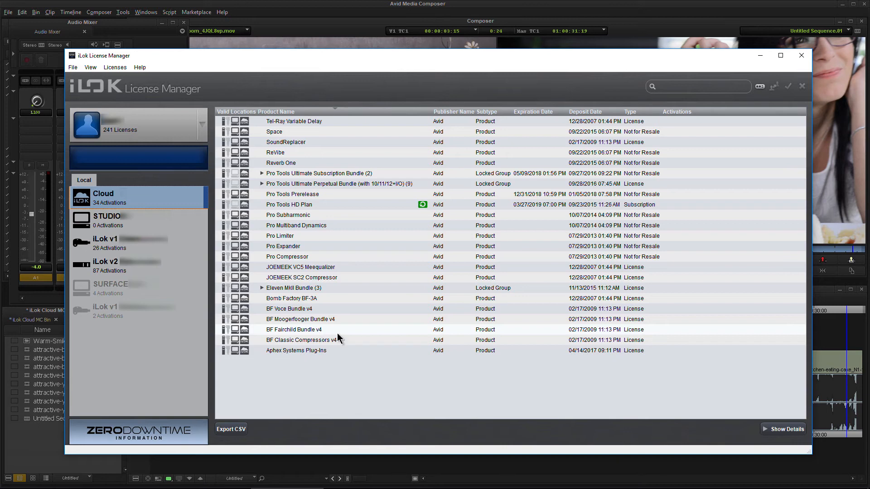
pyautogui.moveTo(378, 272)
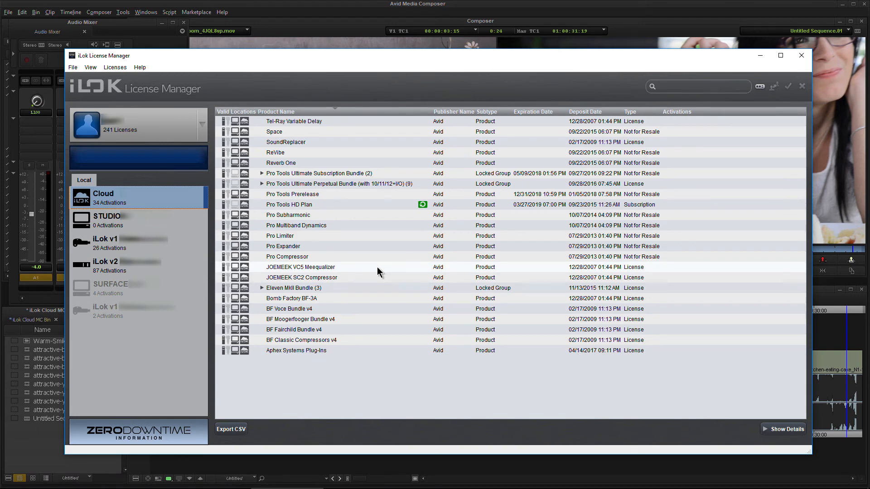
pyautogui.moveTo(136, 188)
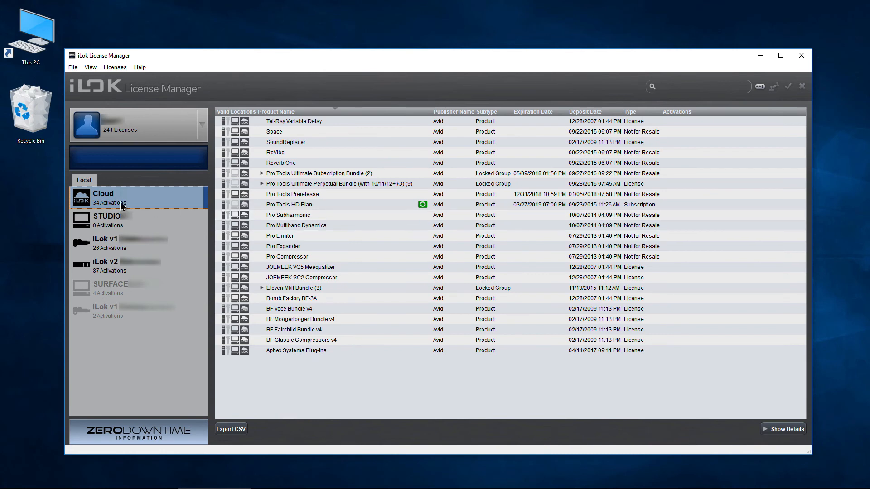
pyautogui.moveTo(153, 198)
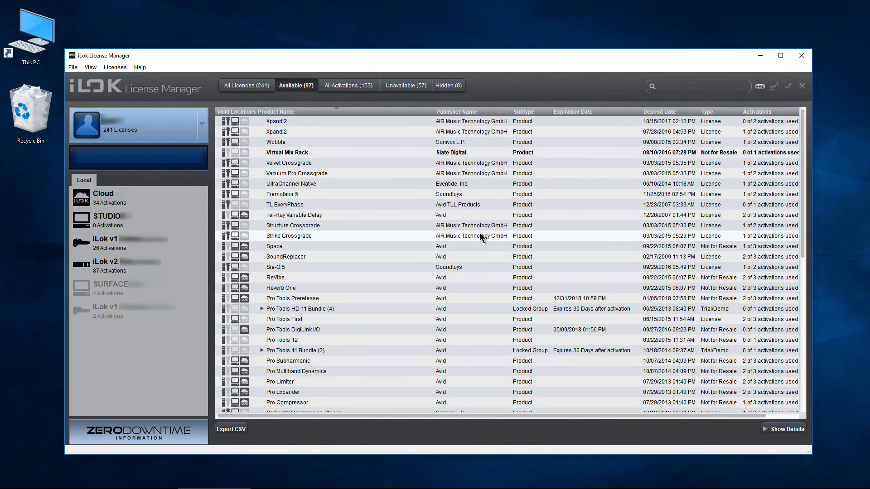
# Scroll the account's Available license list down toward Pro Compressor
pyautogui.scroll(-3)
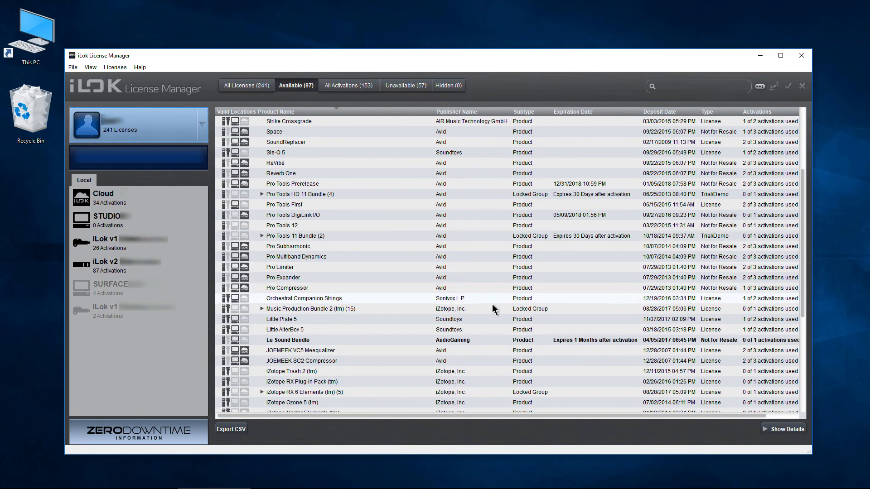
pyautogui.moveTo(771, 291)
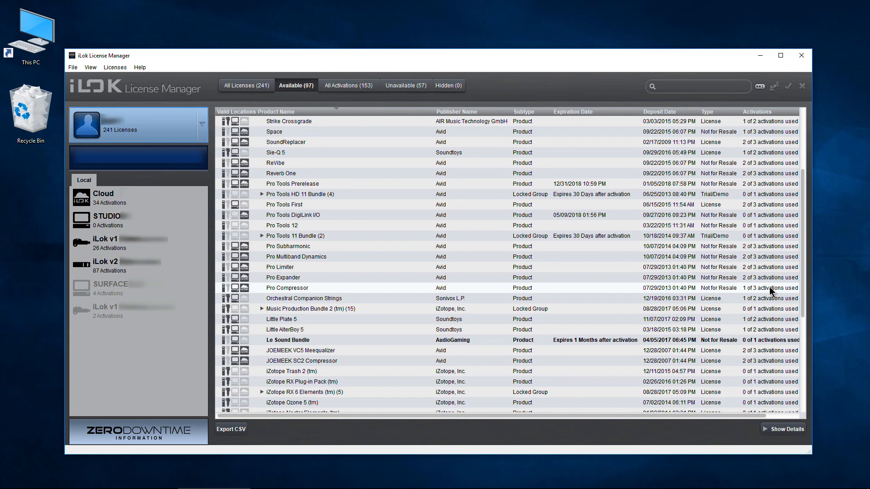
pyautogui.moveTo(551, 290)
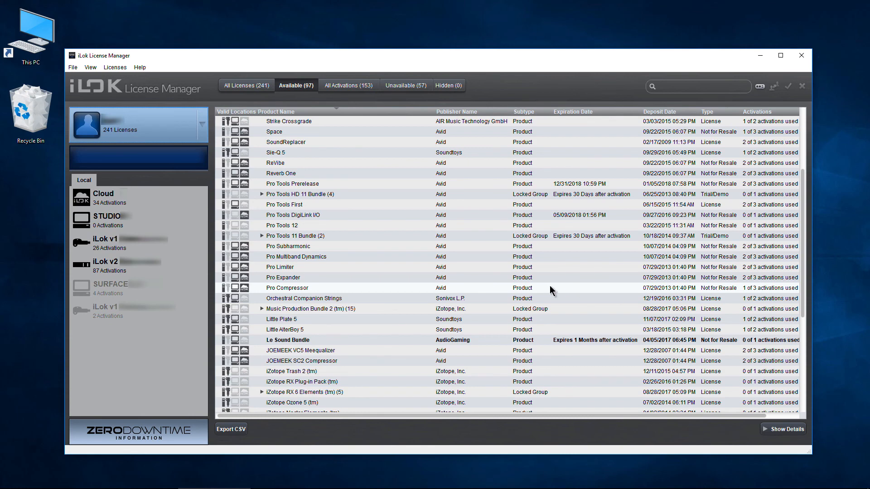
# Close the Cloud session from its context menu and acknowledge the success message
pyautogui.click(104, 193)
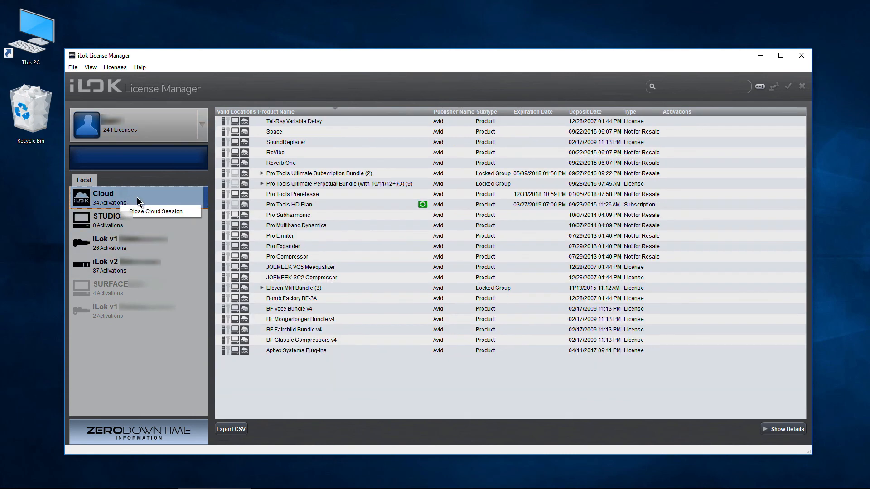
pyautogui.click(157, 211)
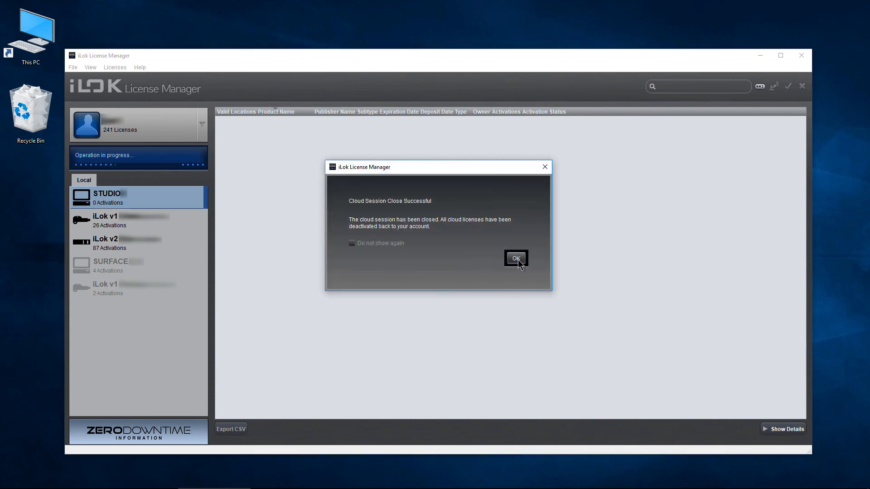
pyautogui.click(514, 257)
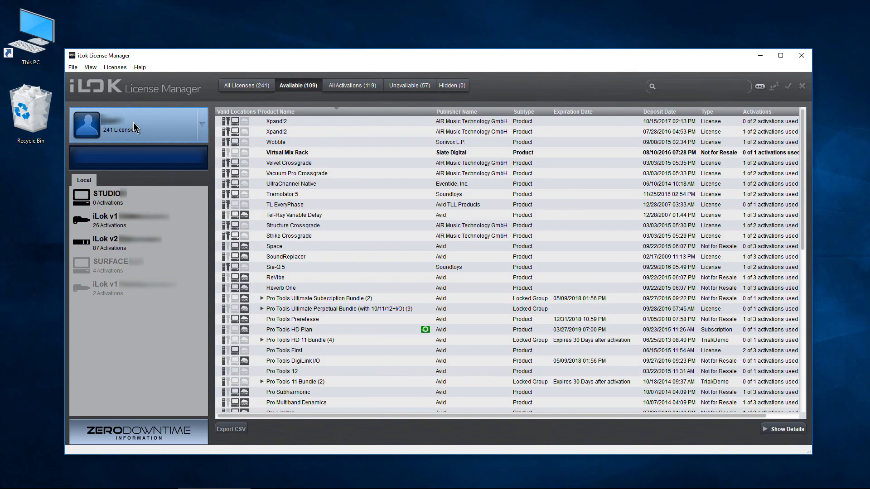
# Select Pro Compressor in the Available list to confirm 0 of 3 activations used
pyautogui.scroll(-3)
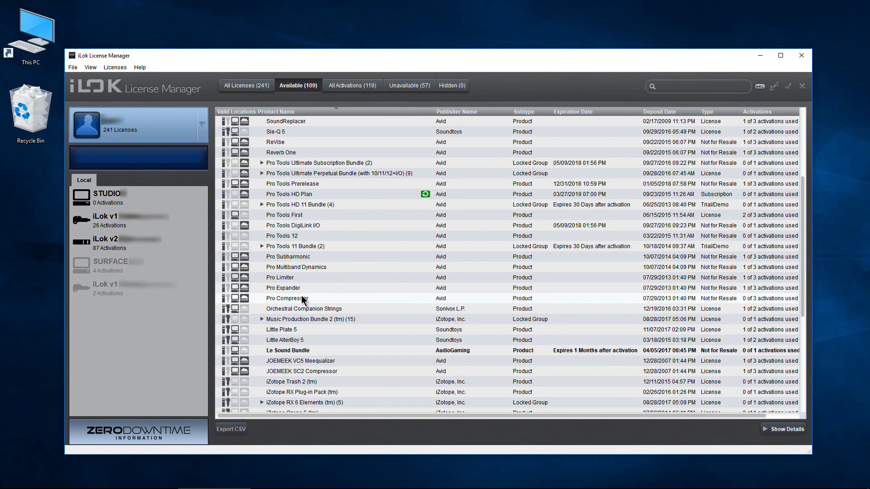
pyautogui.click(286, 298)
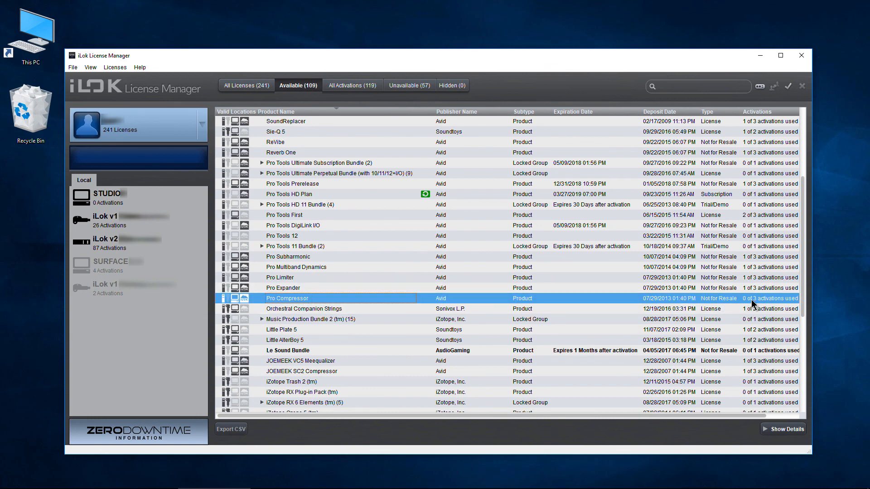
pyautogui.moveTo(686, 307)
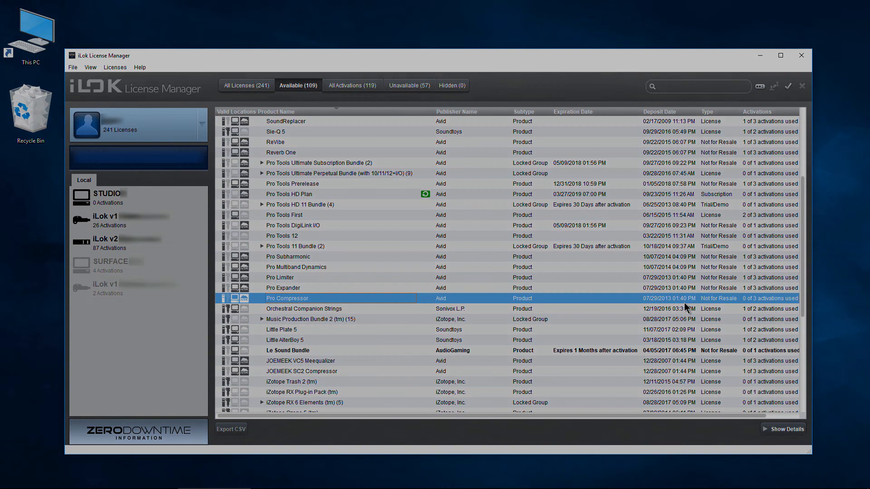
pyautogui.scroll(3)
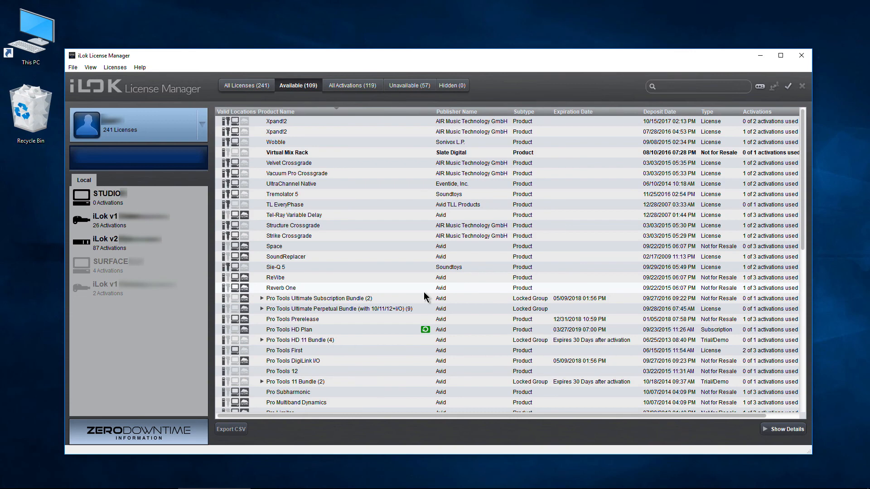